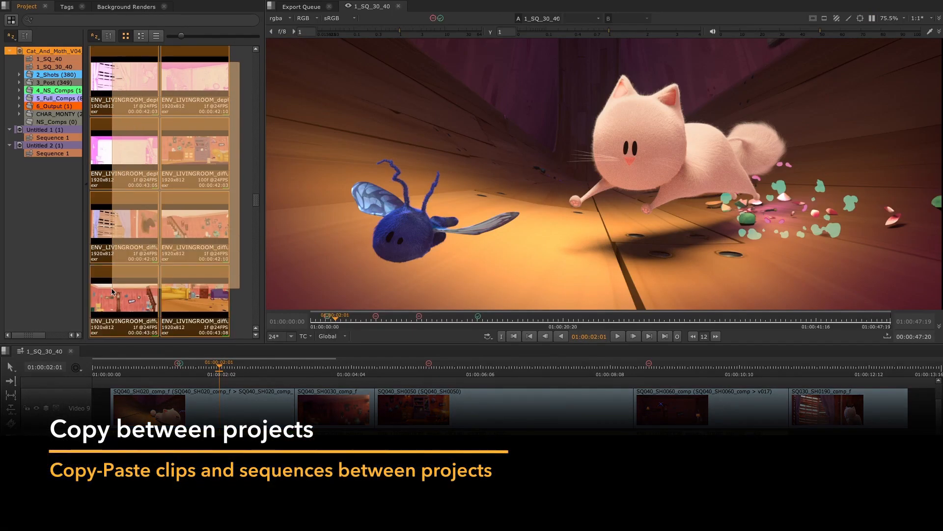
Copy the selected living-room render clips and paste them with their 3_Post folders into Untitled 1.
{"action": "right_click", "coordinate": [113, 291]}
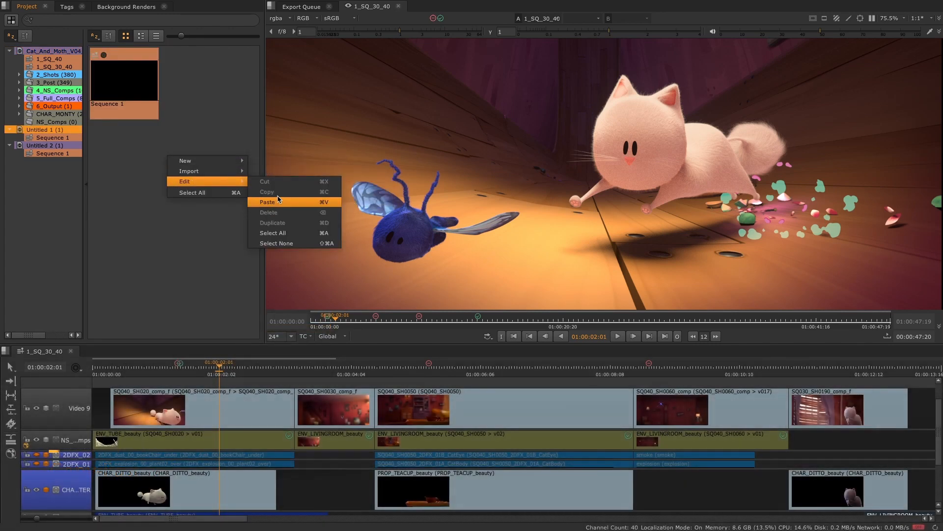
{"action": "left_click", "coordinate": [267, 202]}
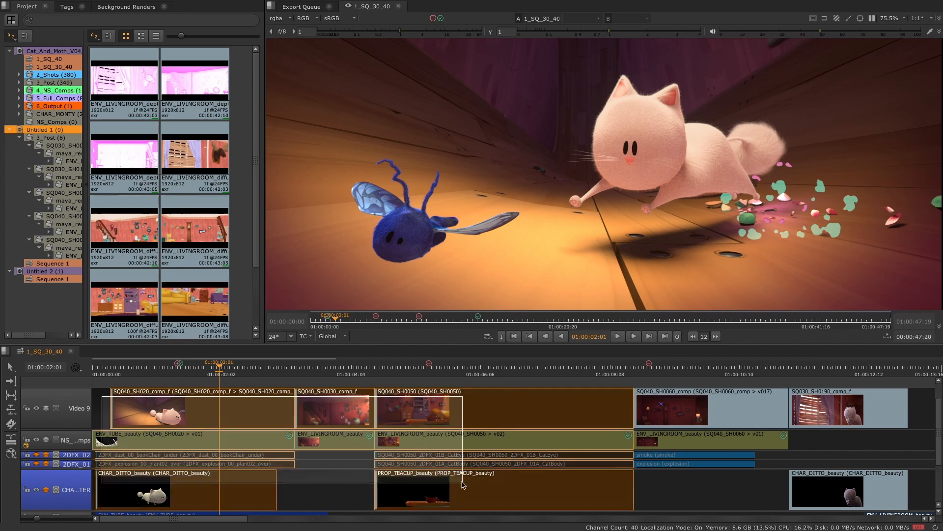
Paste the copied timeline clips into Untitled 1's Sequence 1, then select the Video 5 shots.
{"action": "right_click", "coordinate": [463, 485]}
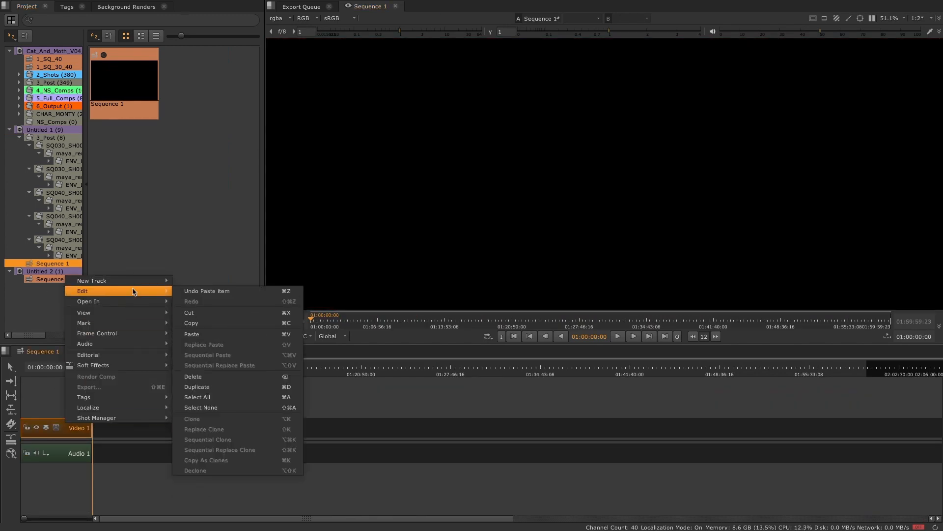
{"action": "left_click", "coordinate": [192, 334]}
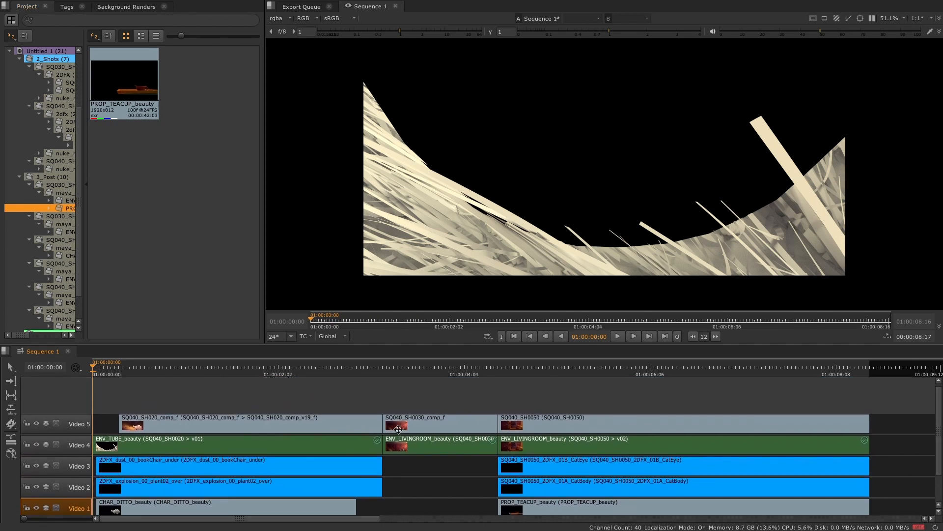
{"action": "left_click", "coordinate": [523, 422]}
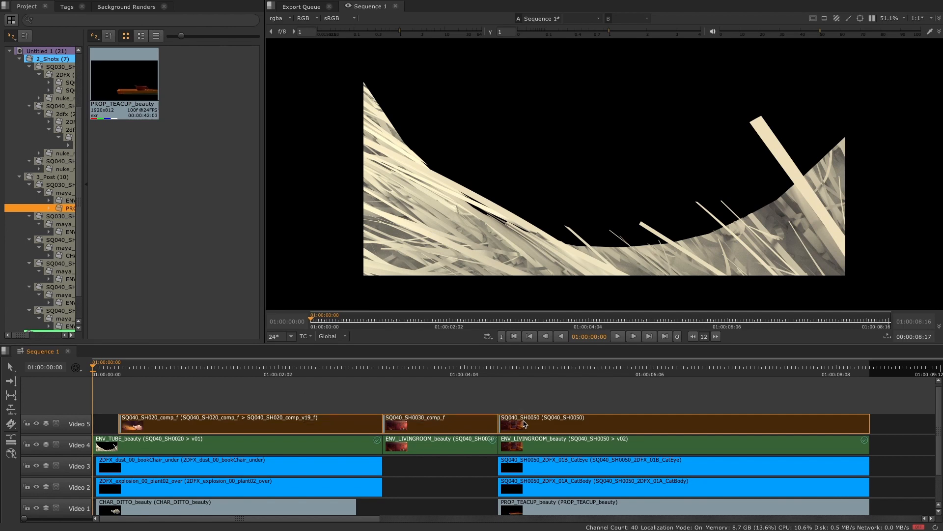
Paste the three Video 5 shots into Untitled 2's Sequence 1 and select the 2_Shots bin.
{"action": "right_click", "coordinate": [525, 424]}
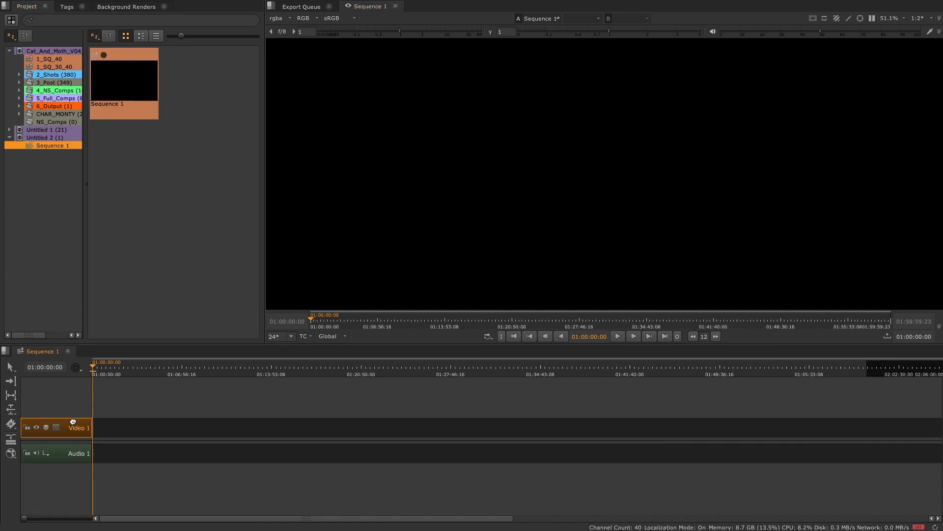
{"action": "right_click", "coordinate": [73, 428]}
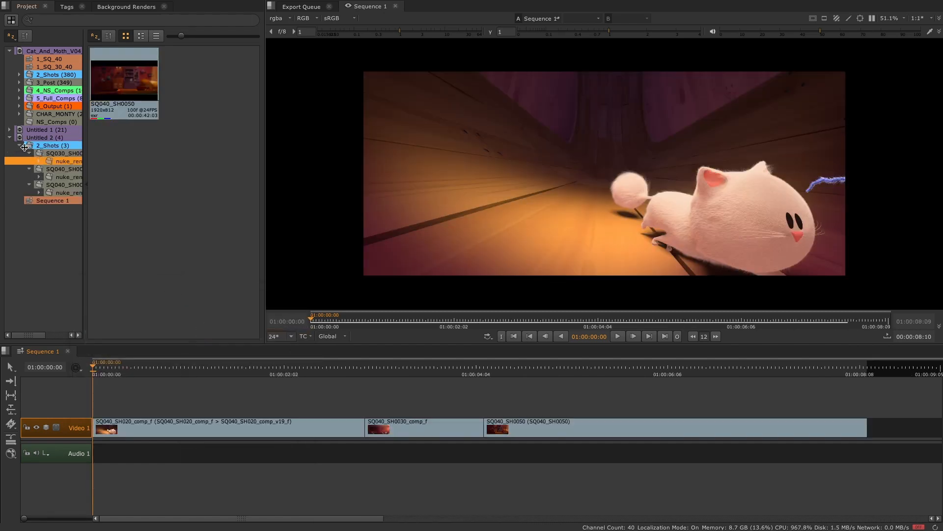
{"action": "left_click", "coordinate": [44, 137]}
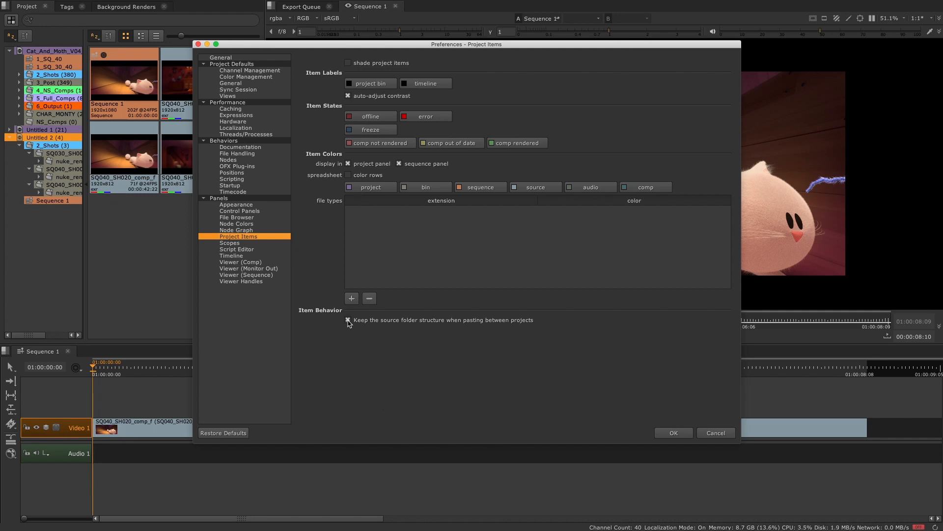
{"action": "left_click", "coordinate": [349, 320]}
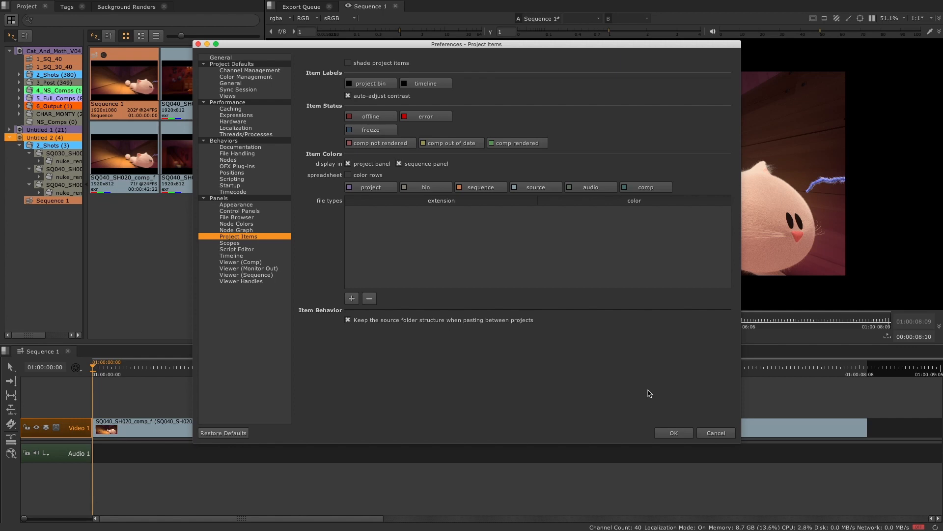